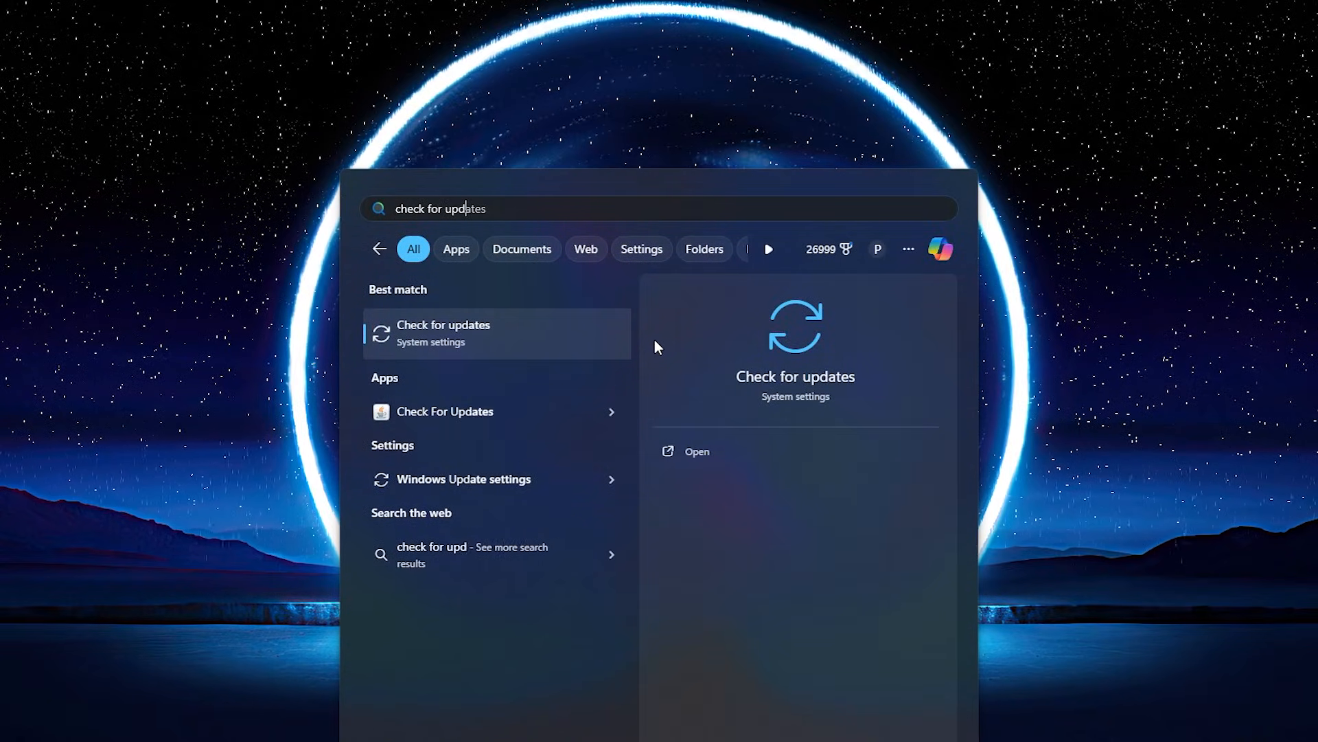
- Open Windows Update from the Start search and confirm the PC reports it is up to date
{"action": "left_click", "coordinate": [443, 333]}
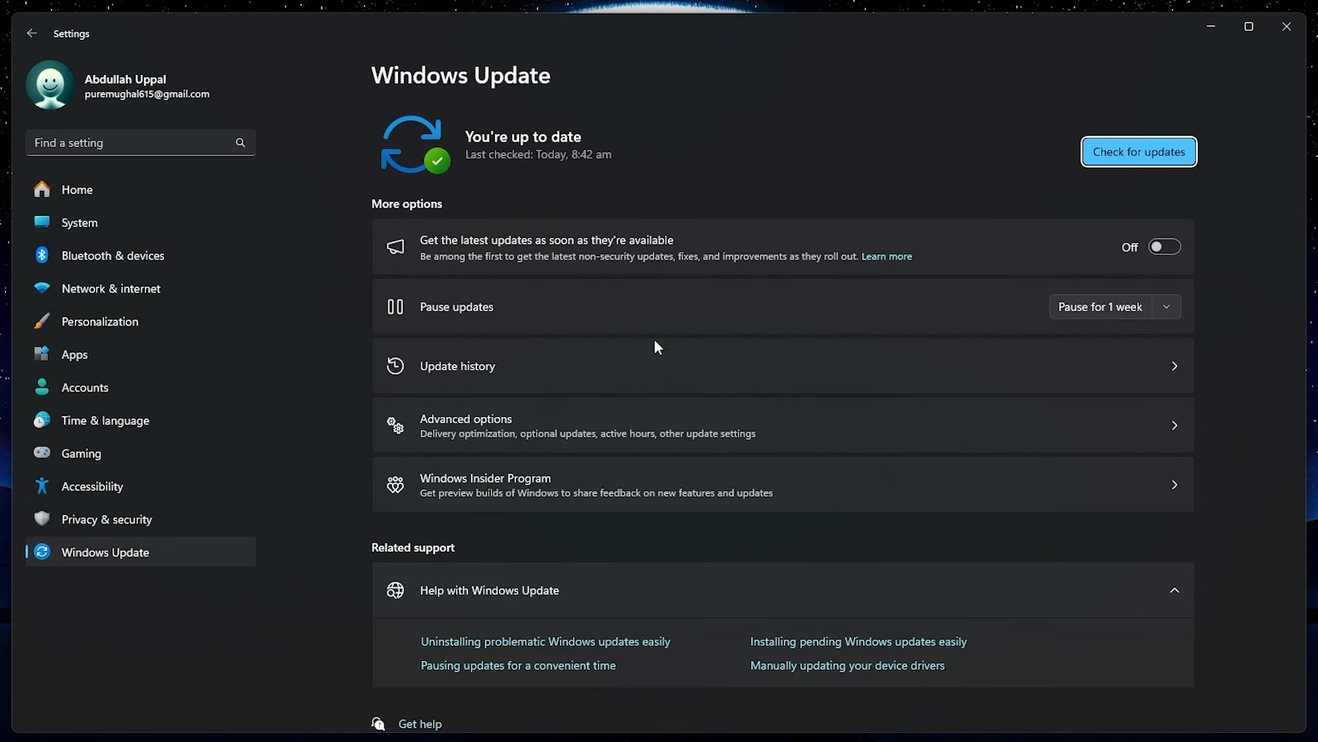
{"action": "mouse_move", "coordinate": [624, 202]}
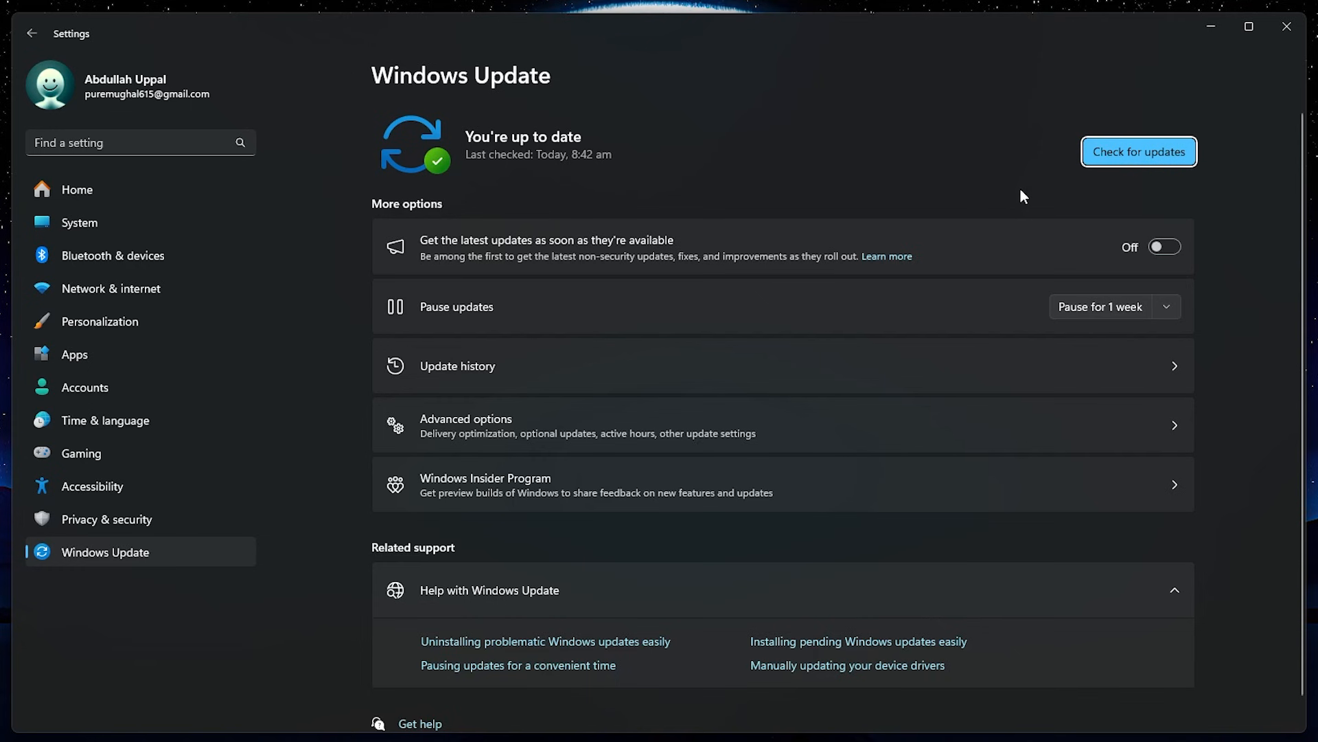
{"action": "mouse_move", "coordinate": [1213, 46]}
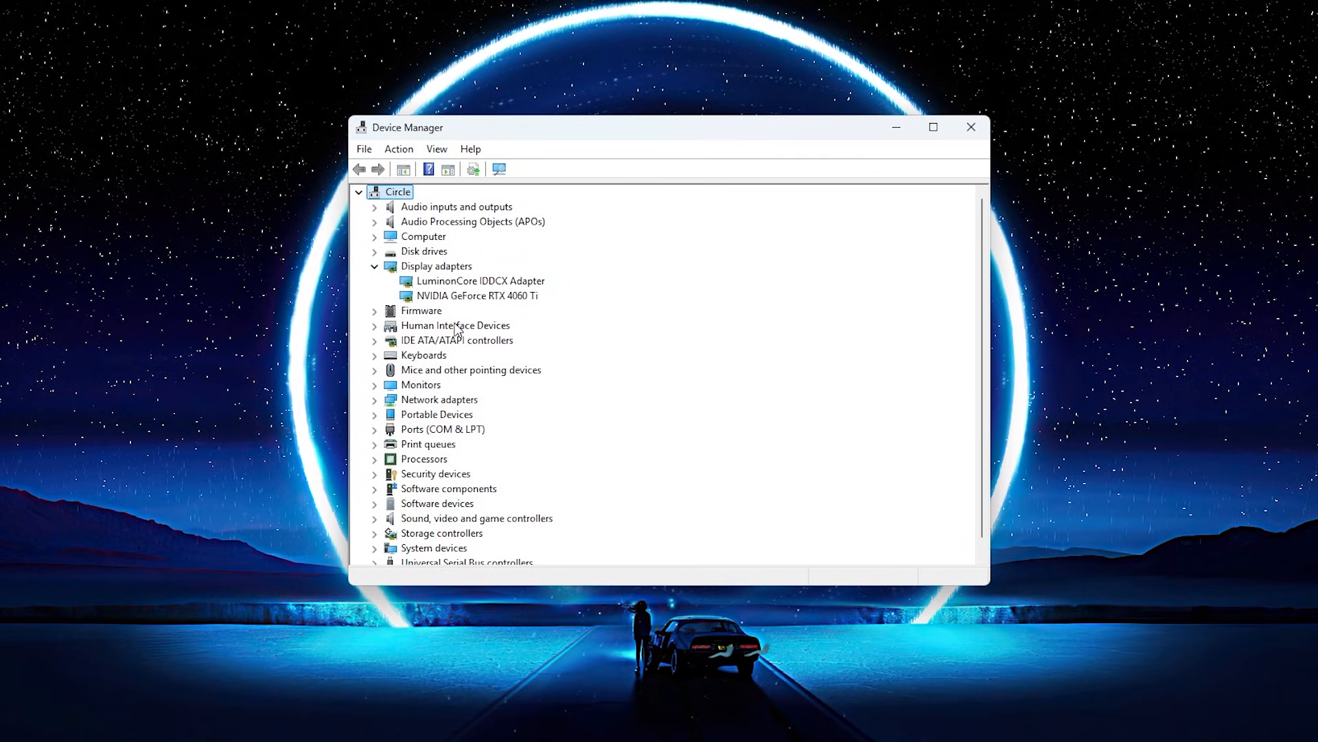
- Auto-search drivers for the RTX 4060 Ti, confirm the best driver is installed, and close Device Manager
{"action": "right_click", "coordinate": [476, 296]}
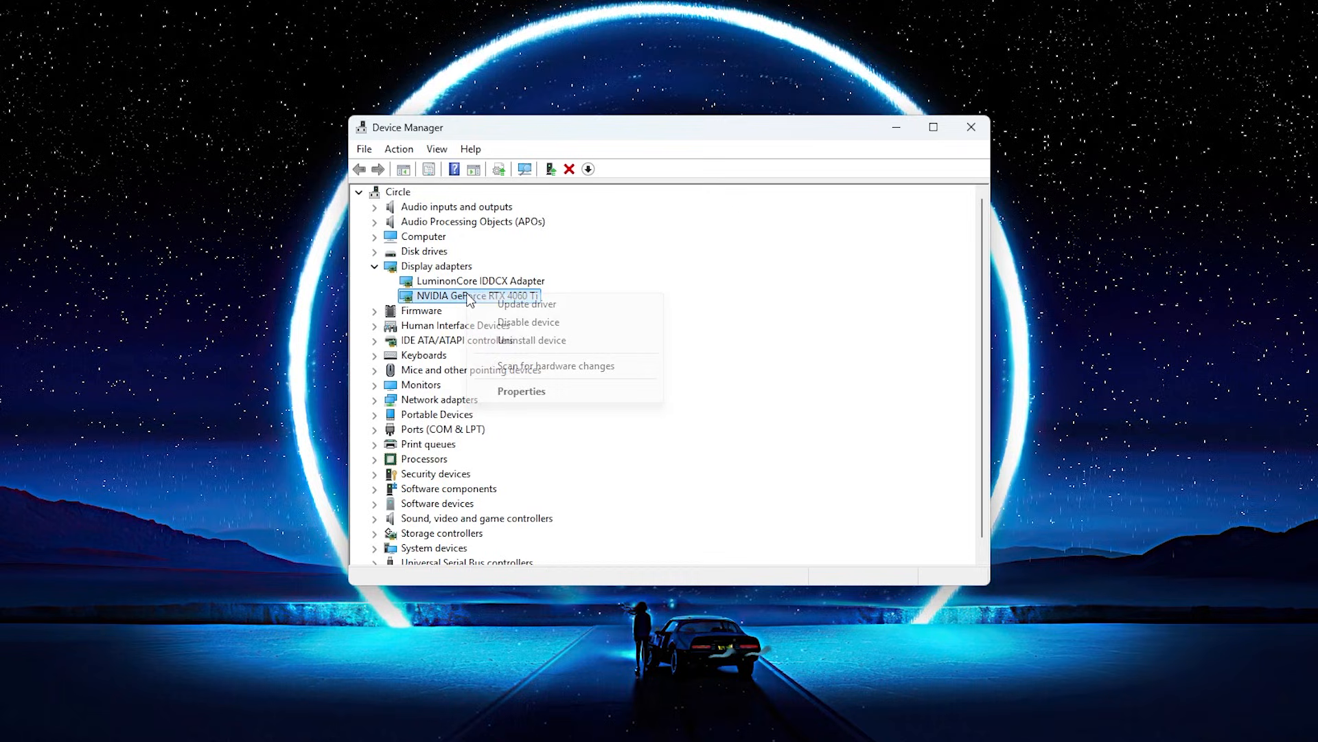
{"action": "left_click", "coordinate": [525, 304]}
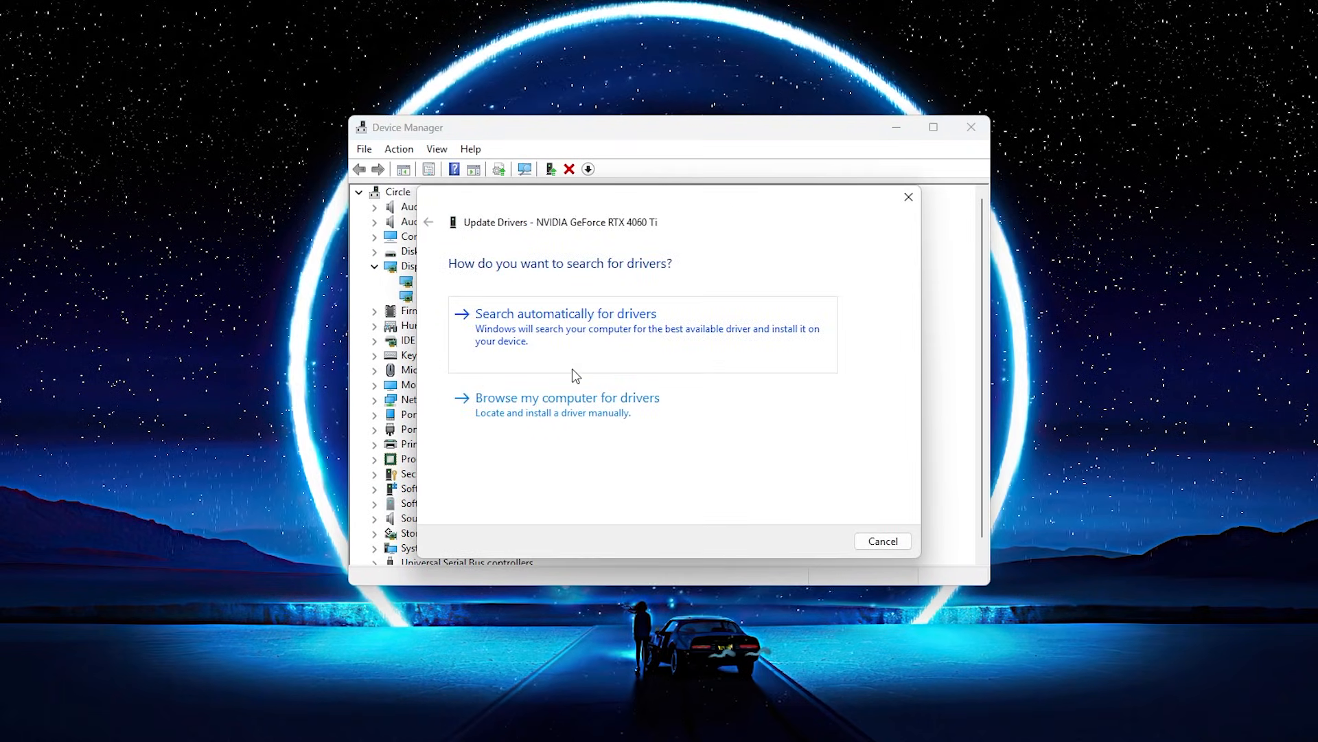
{"action": "mouse_move", "coordinate": [546, 321]}
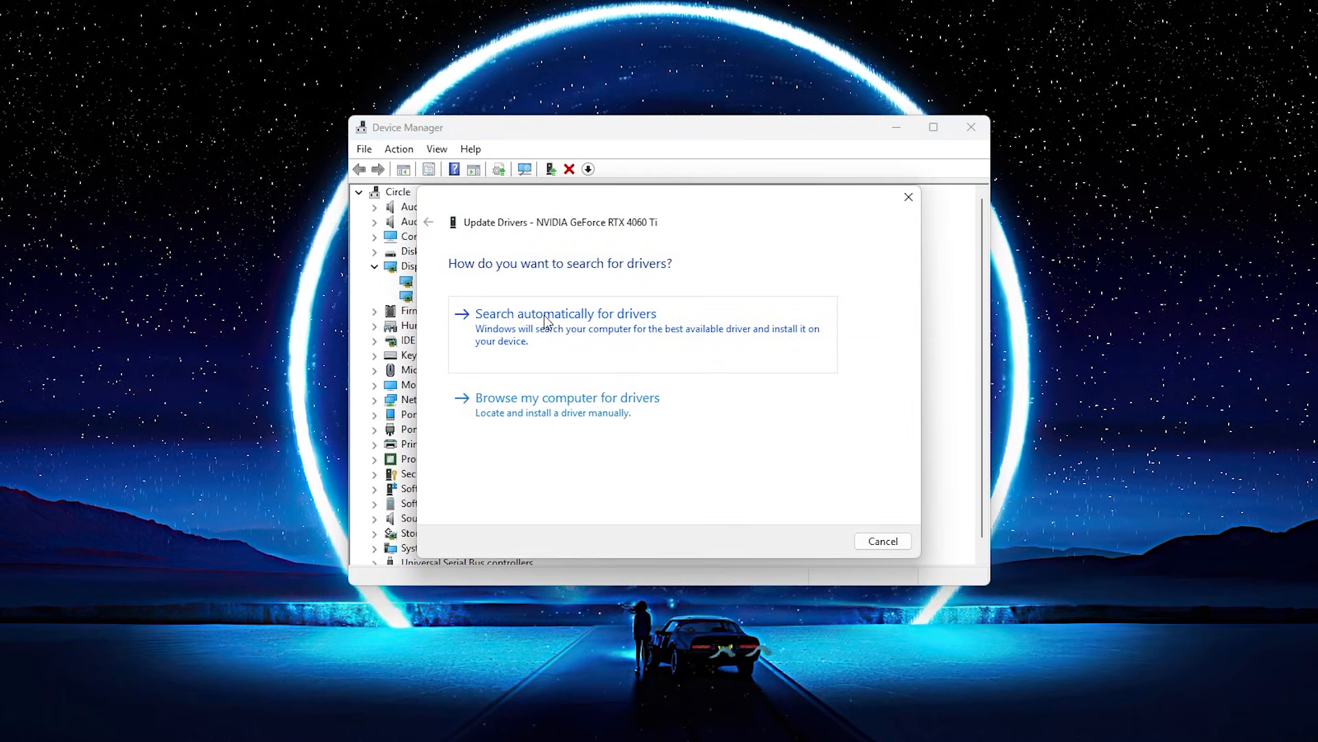
{"action": "left_click", "coordinate": [565, 313]}
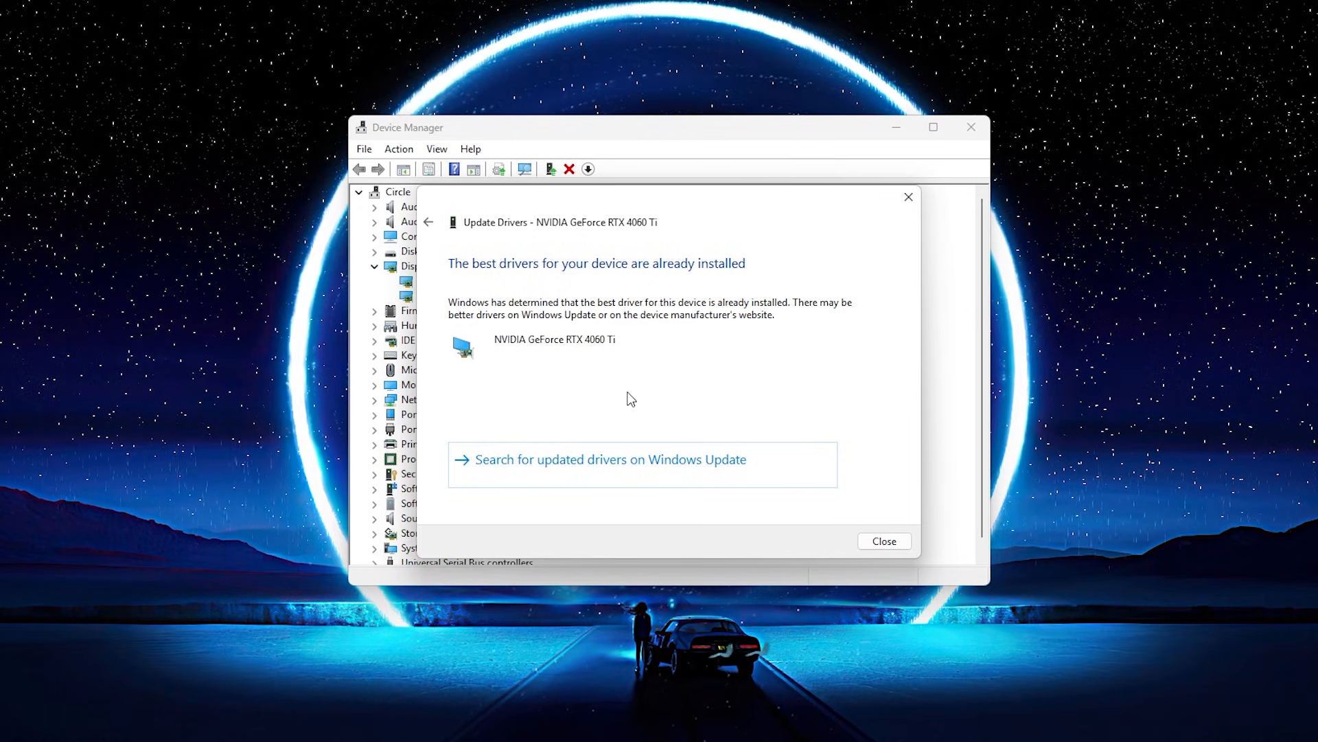
{"action": "mouse_move", "coordinate": [875, 215]}
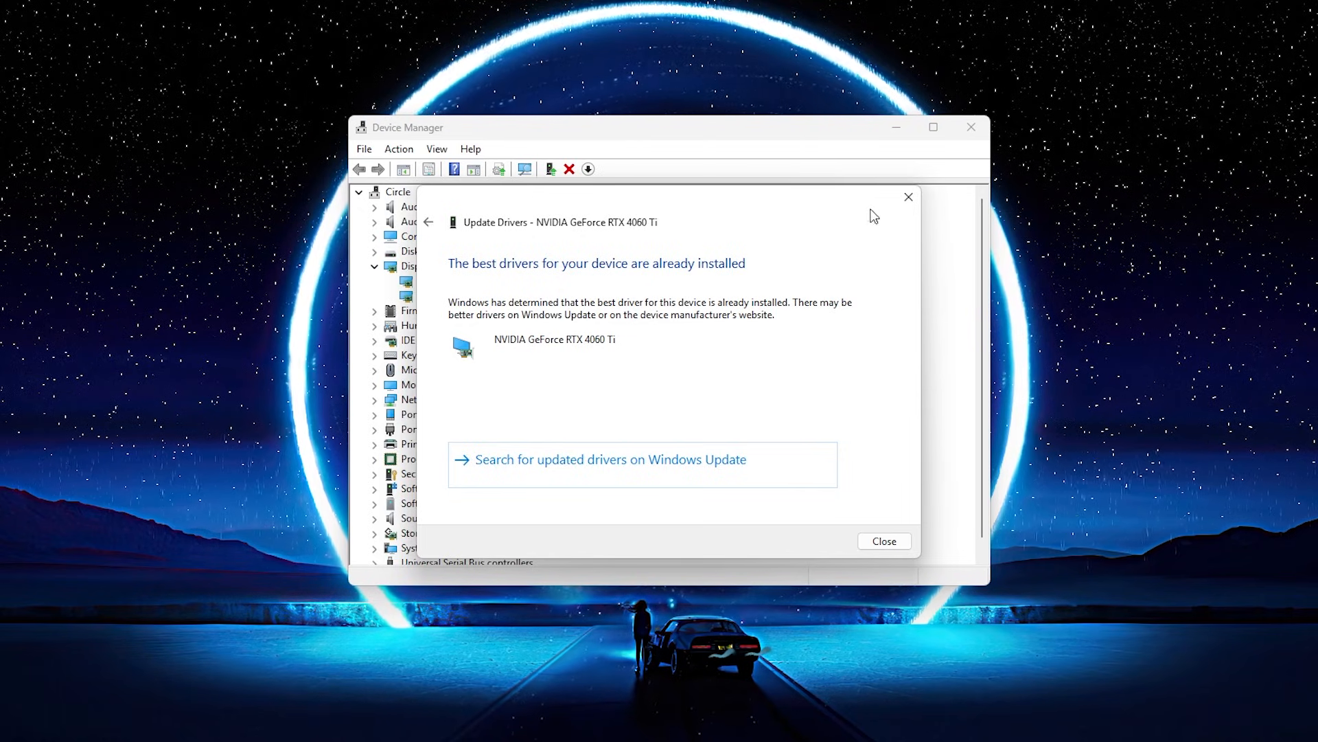
{"action": "left_click", "coordinate": [883, 540]}
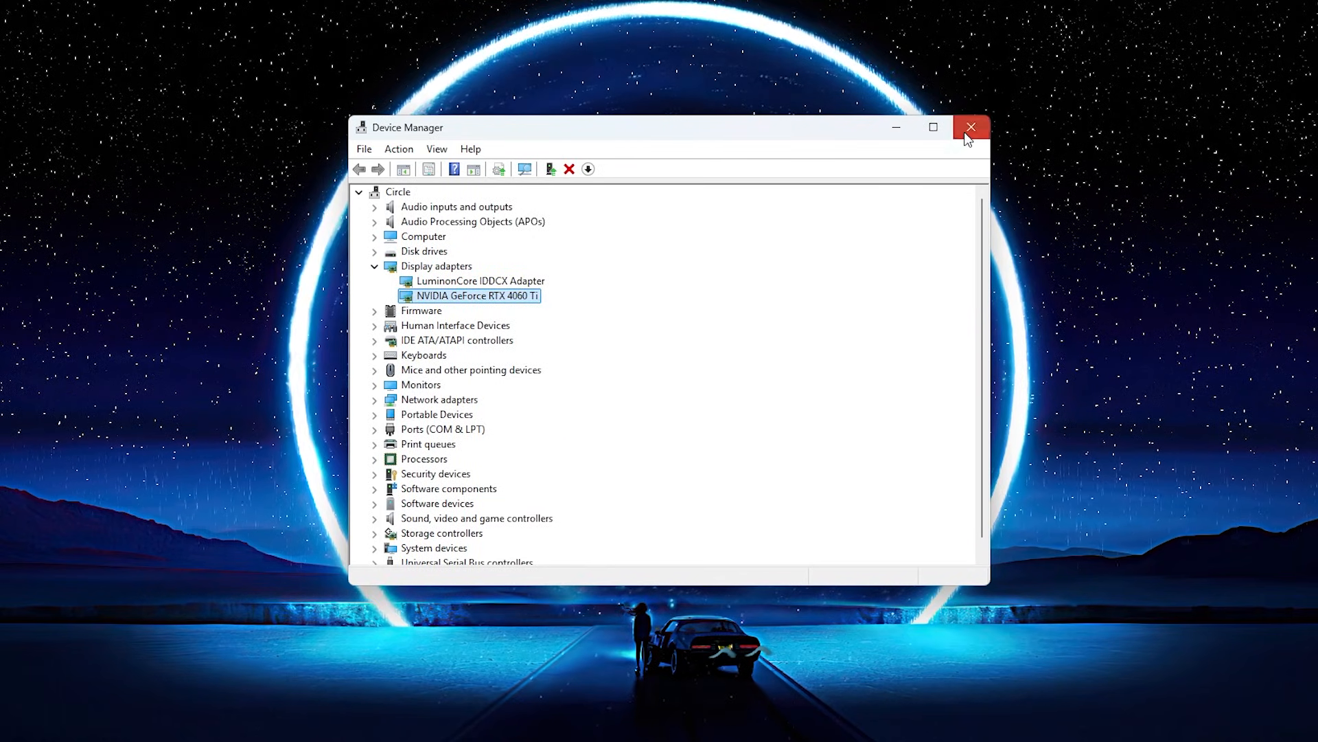
{"action": "left_click", "coordinate": [973, 127]}
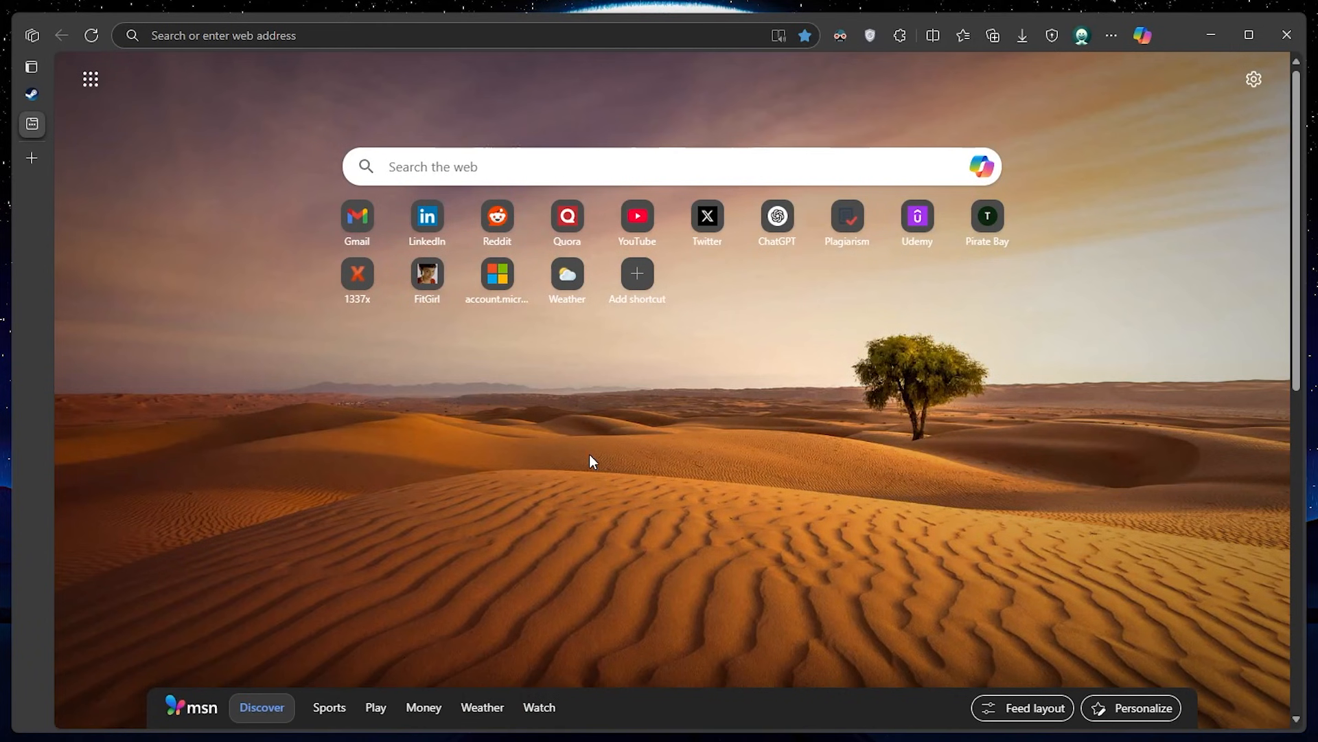
- Download the English DirectX End-User Runtime Web Installer and show dxwebsetup (1) in Downloads
{"action": "left_click", "coordinate": [336, 35]}
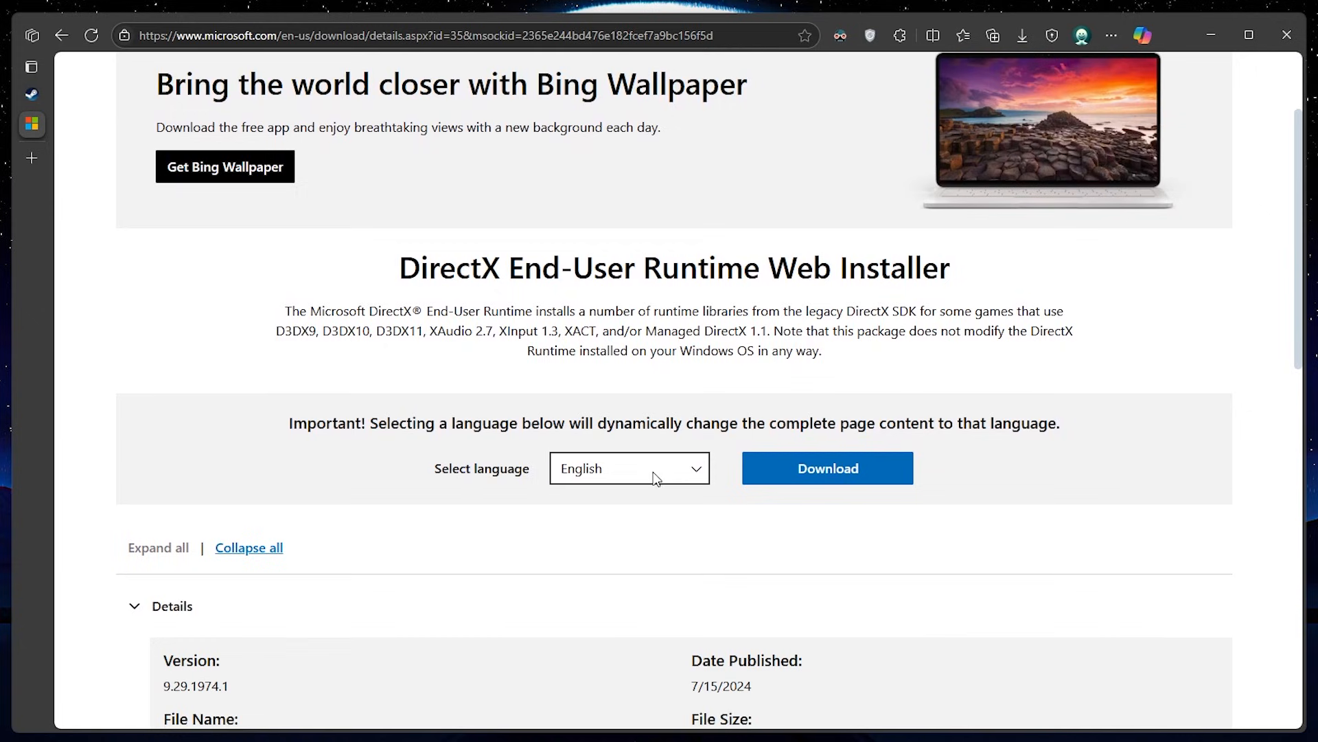
{"action": "left_click", "coordinate": [629, 468]}
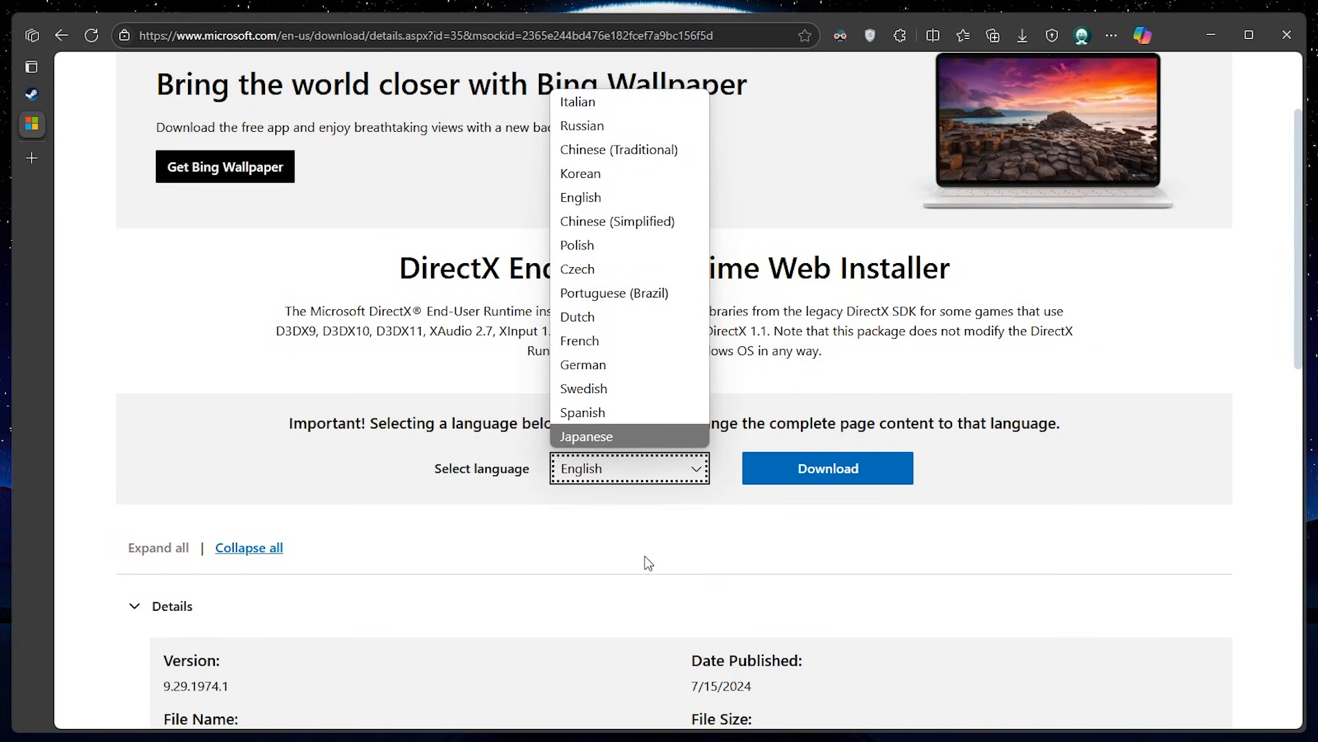
{"action": "left_click", "coordinate": [827, 468]}
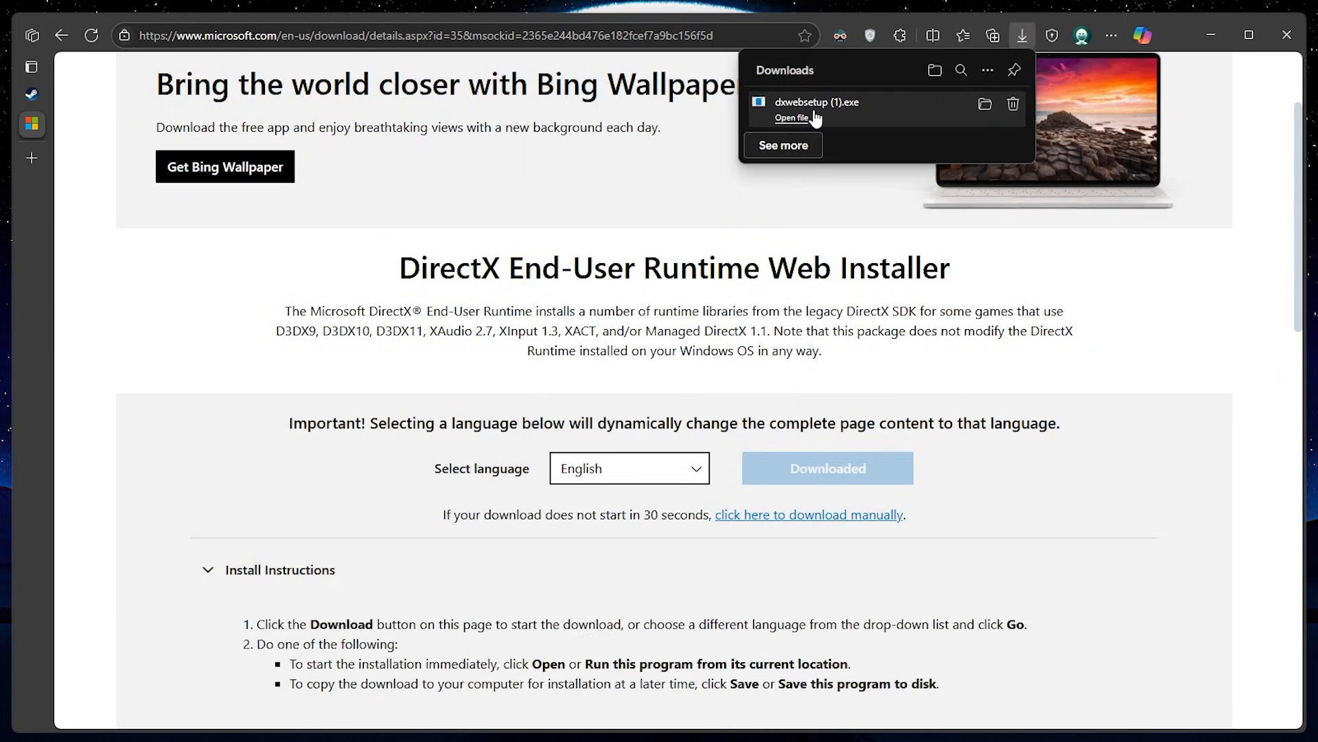
{"action": "left_click", "coordinate": [1022, 35]}
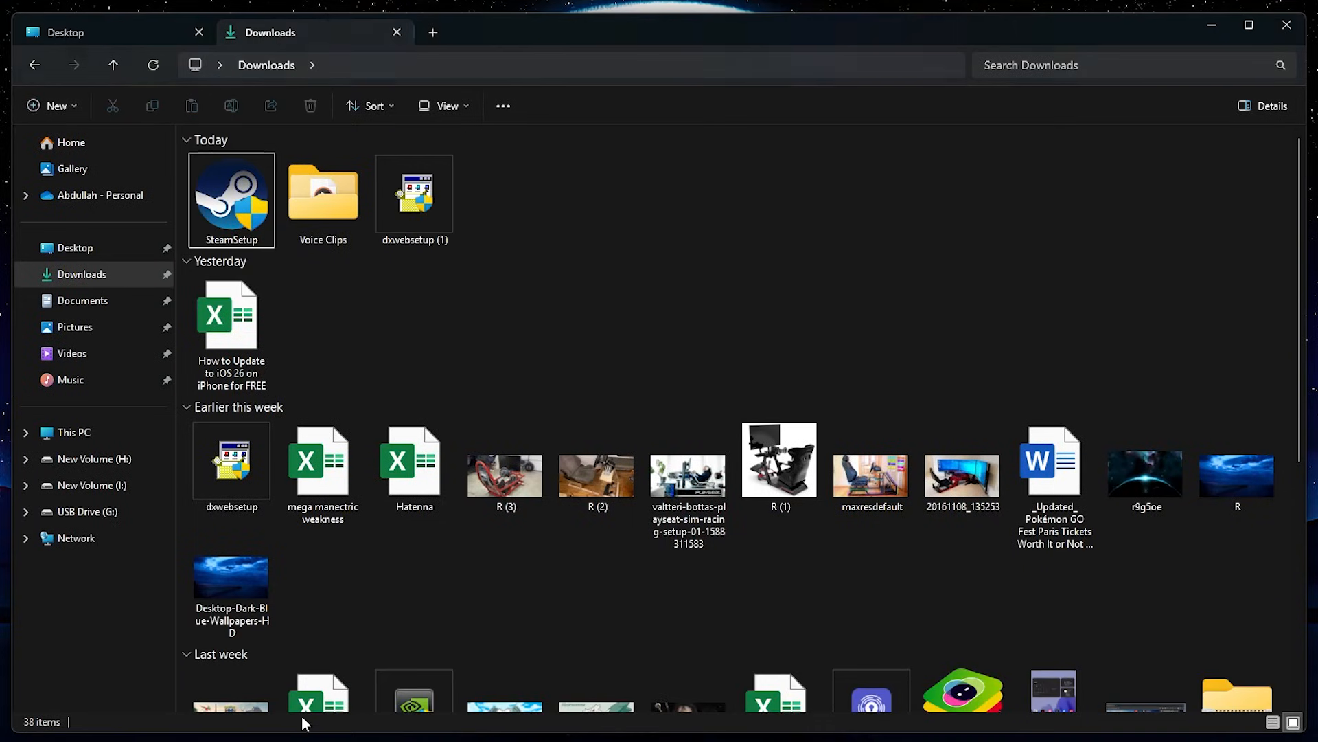
- Launch dxwebsetup (1), accept the DirectX license agreement, and proceed to the next setup page
{"action": "left_click", "coordinate": [413, 194]}
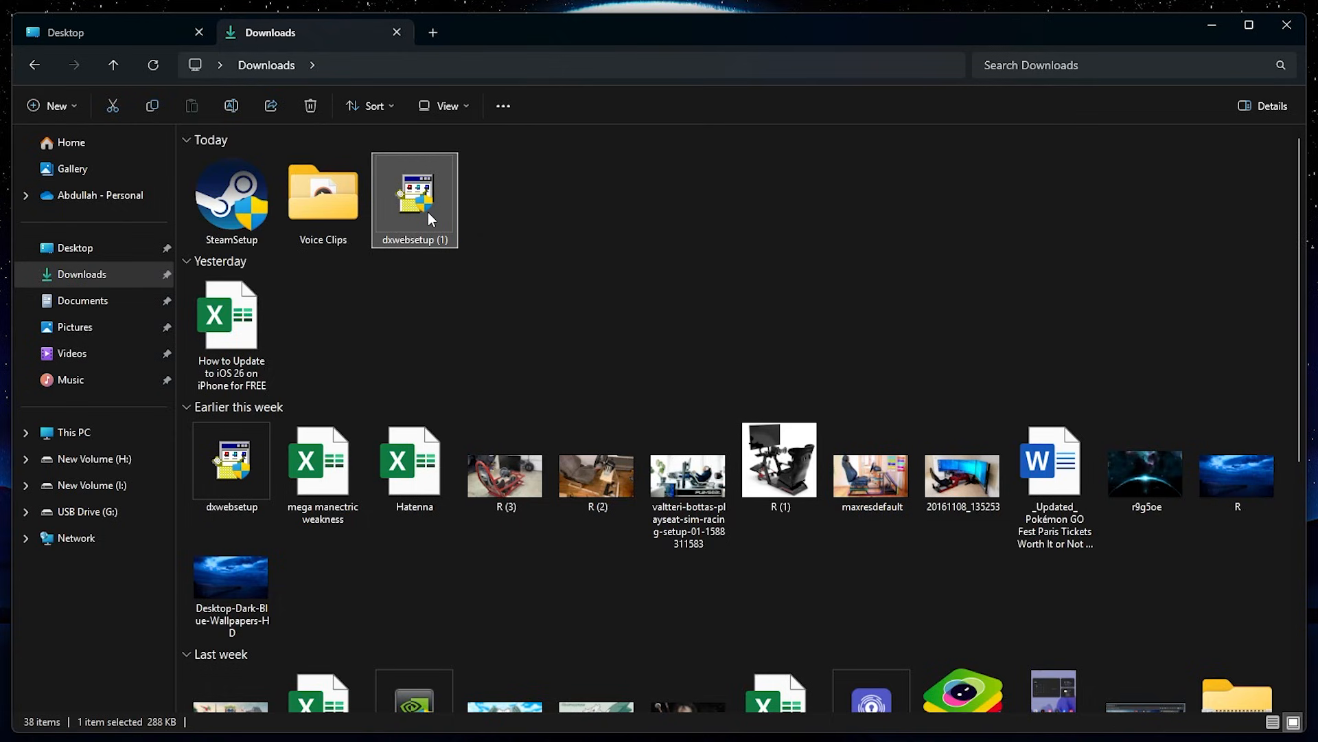
{"action": "double_click", "coordinate": [414, 199]}
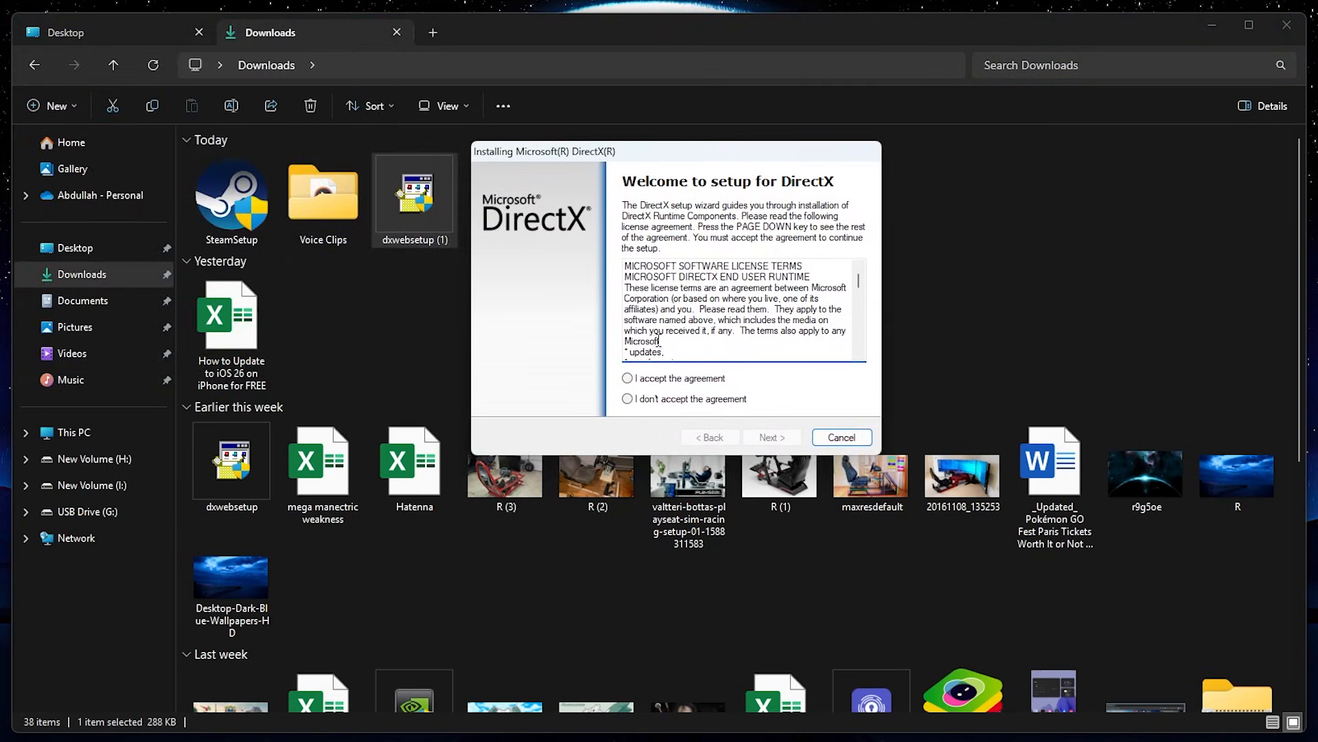
{"action": "left_click", "coordinate": [626, 378]}
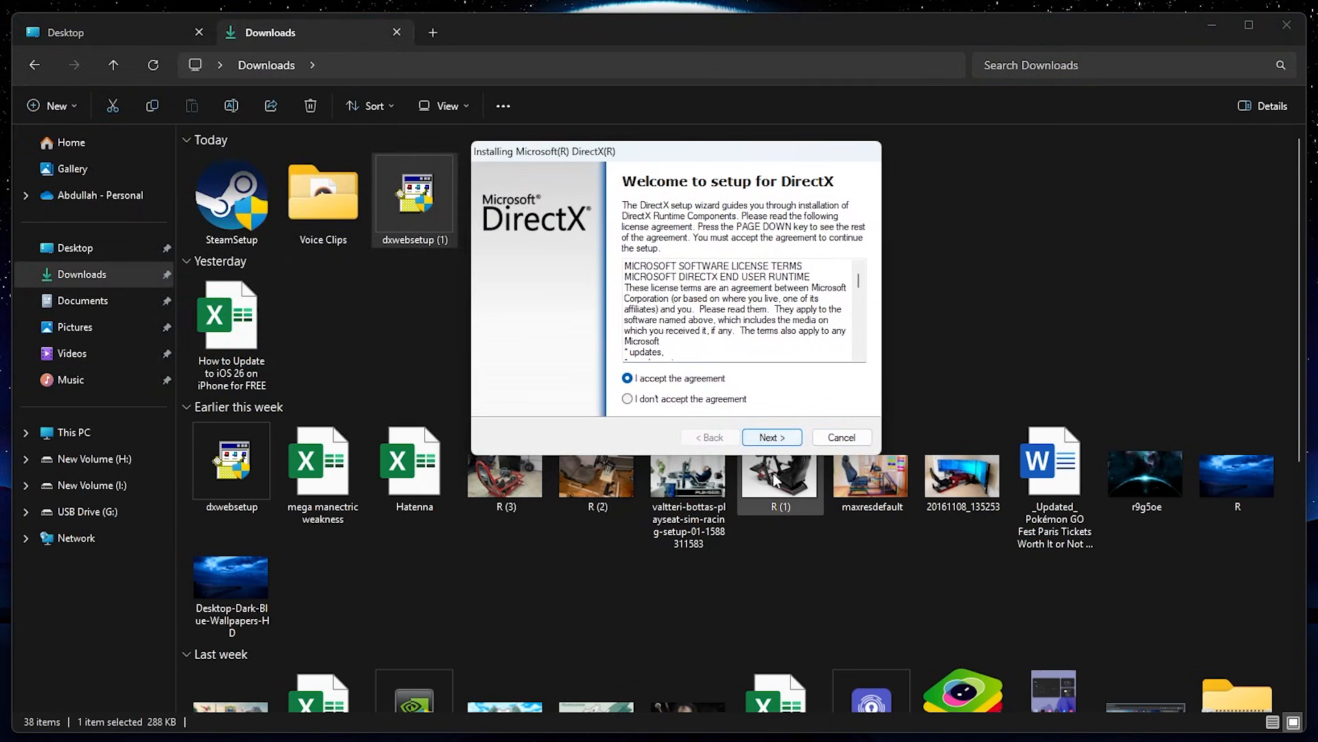
{"action": "left_click", "coordinate": [840, 437]}
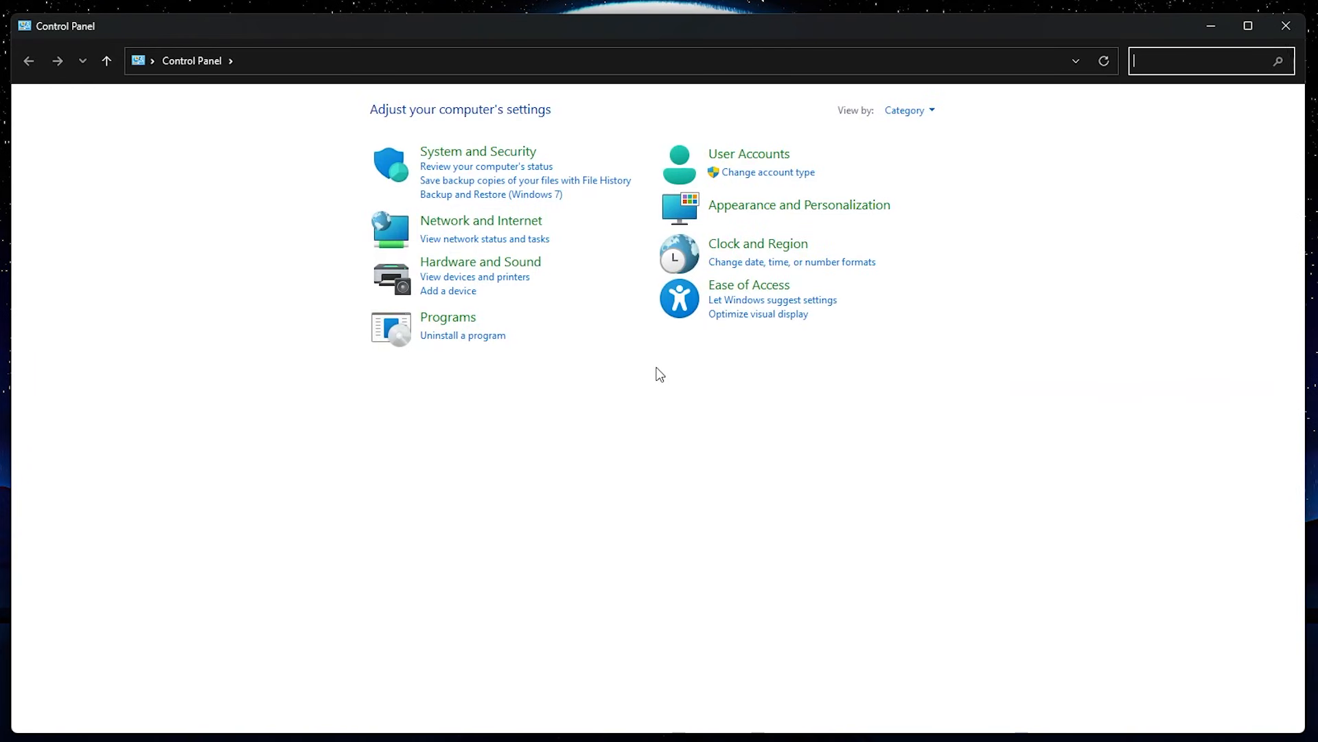
- Go to Programs > Programs and Features to list the 75 installed programs
{"action": "left_click", "coordinate": [449, 318]}
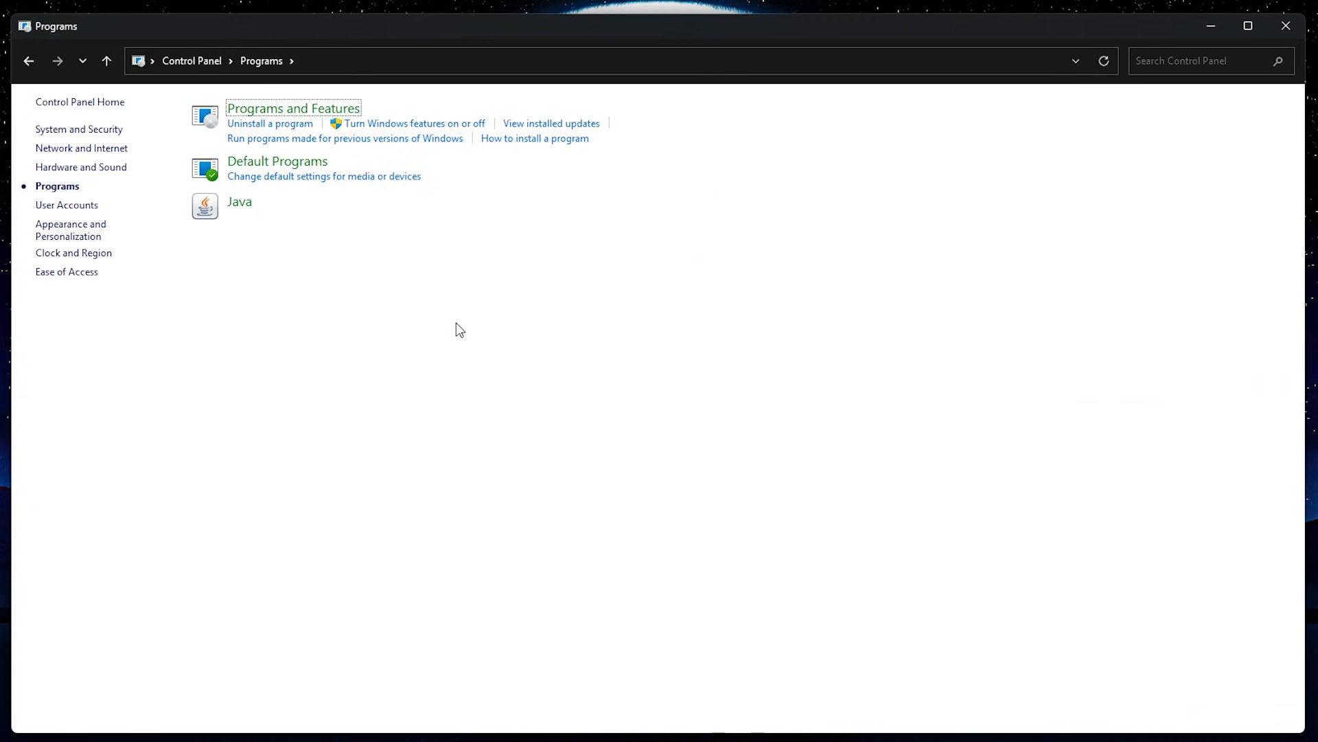
{"action": "left_click", "coordinate": [292, 107]}
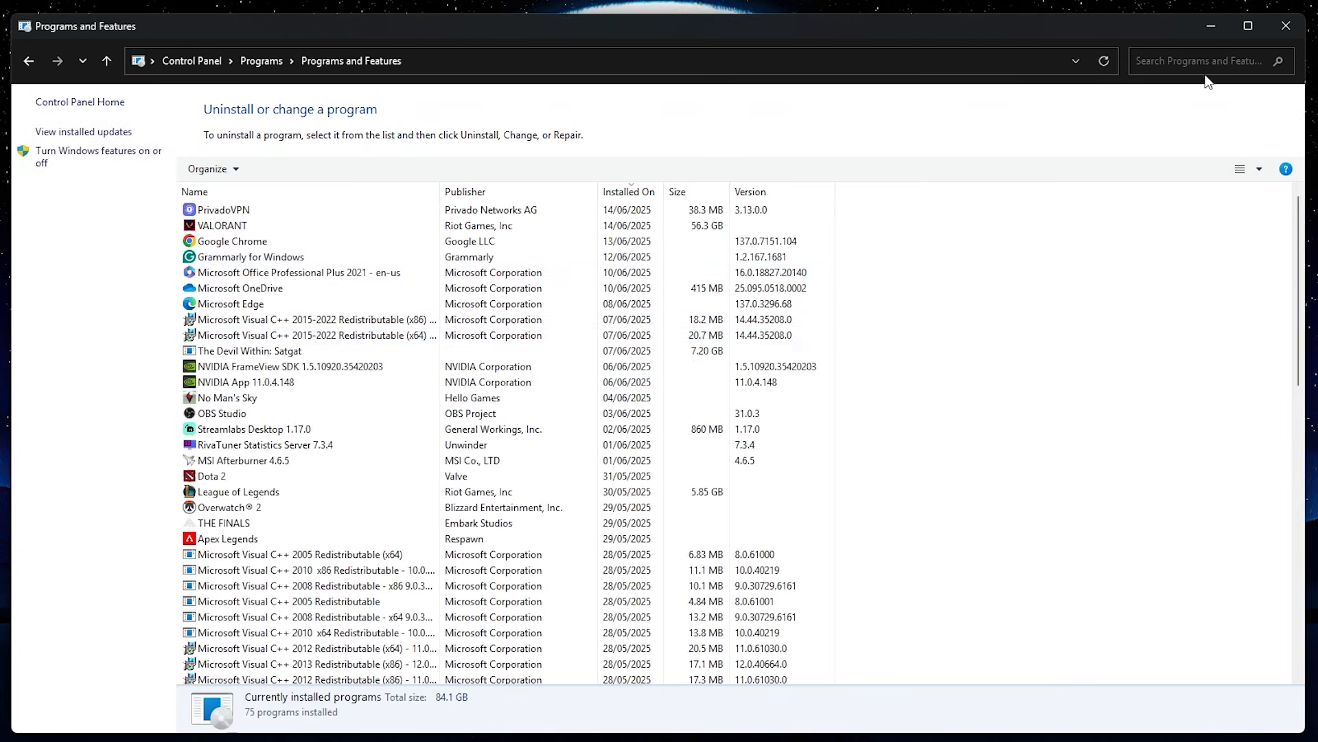
- Filter programs by 'c++', open Change for Visual C++ 2015-2022 (x86), then cancel the setup
{"action": "type", "text": "c"}
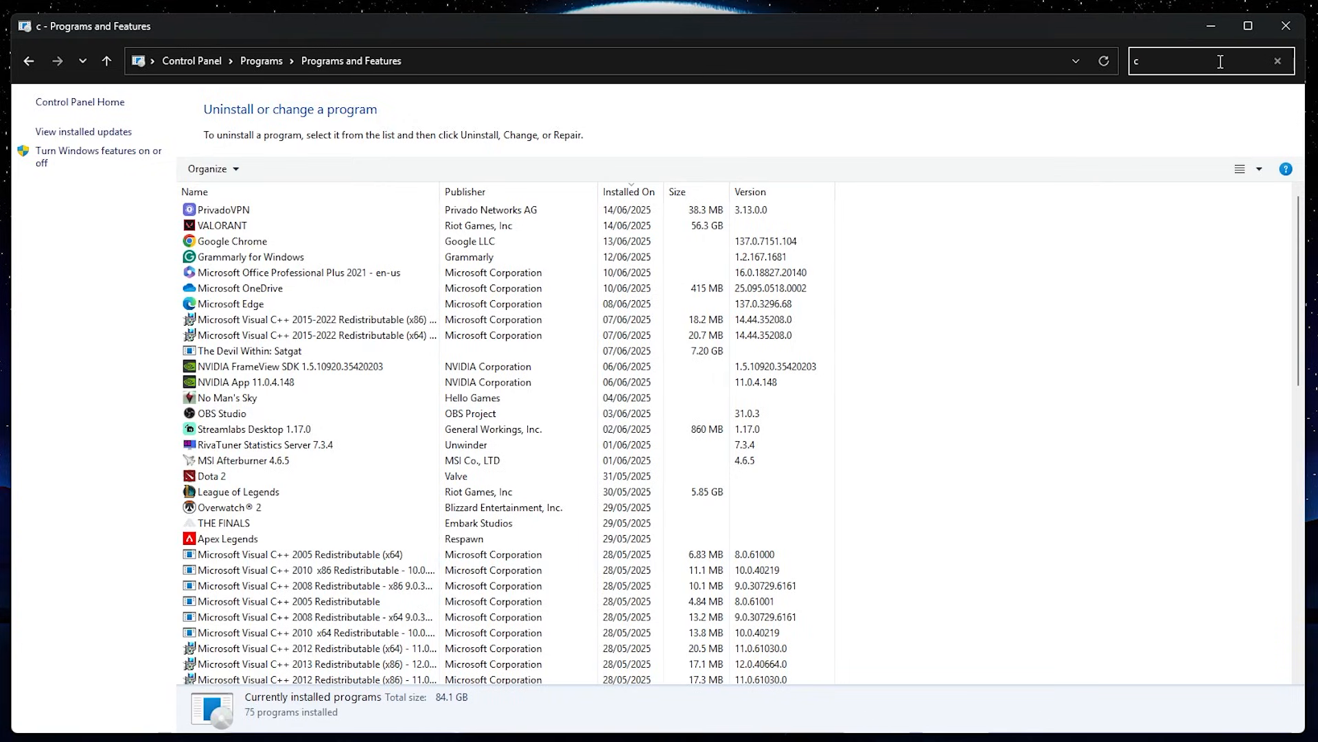
{"action": "type", "text": "++"}
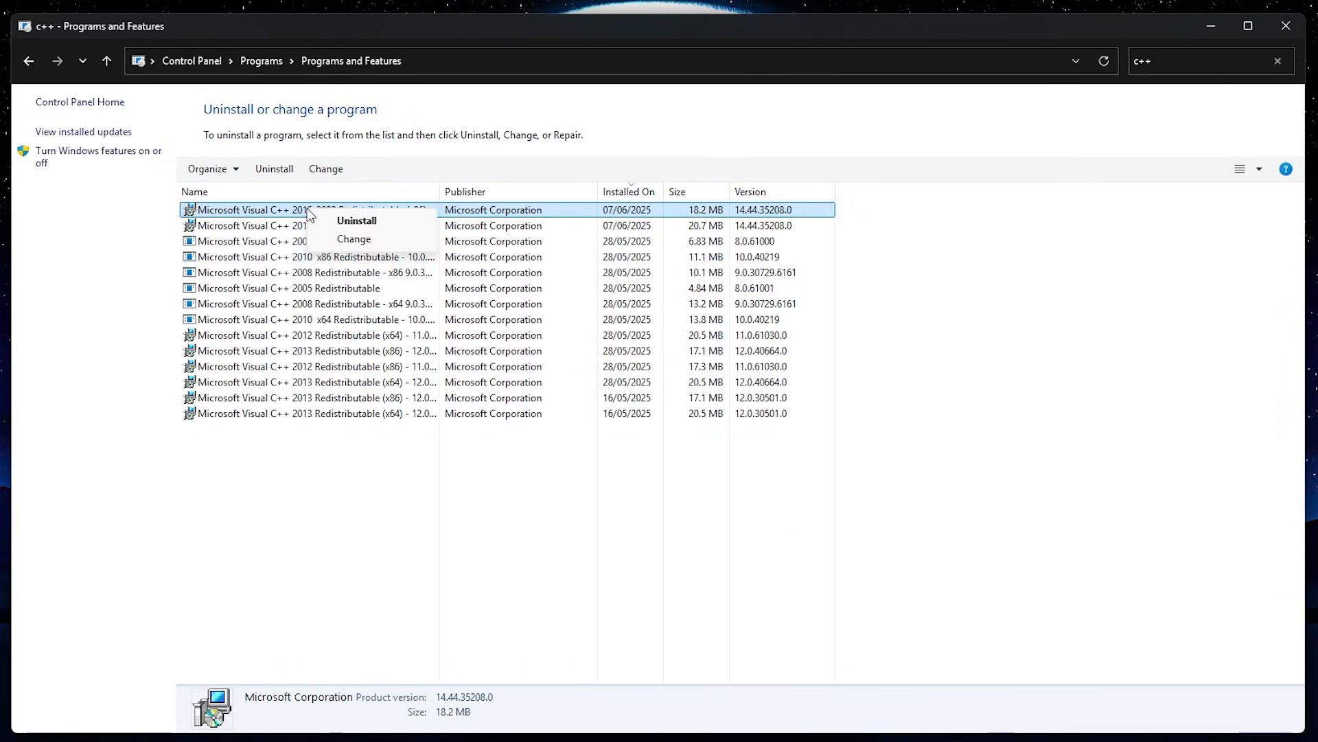
{"action": "left_click", "coordinate": [353, 238]}
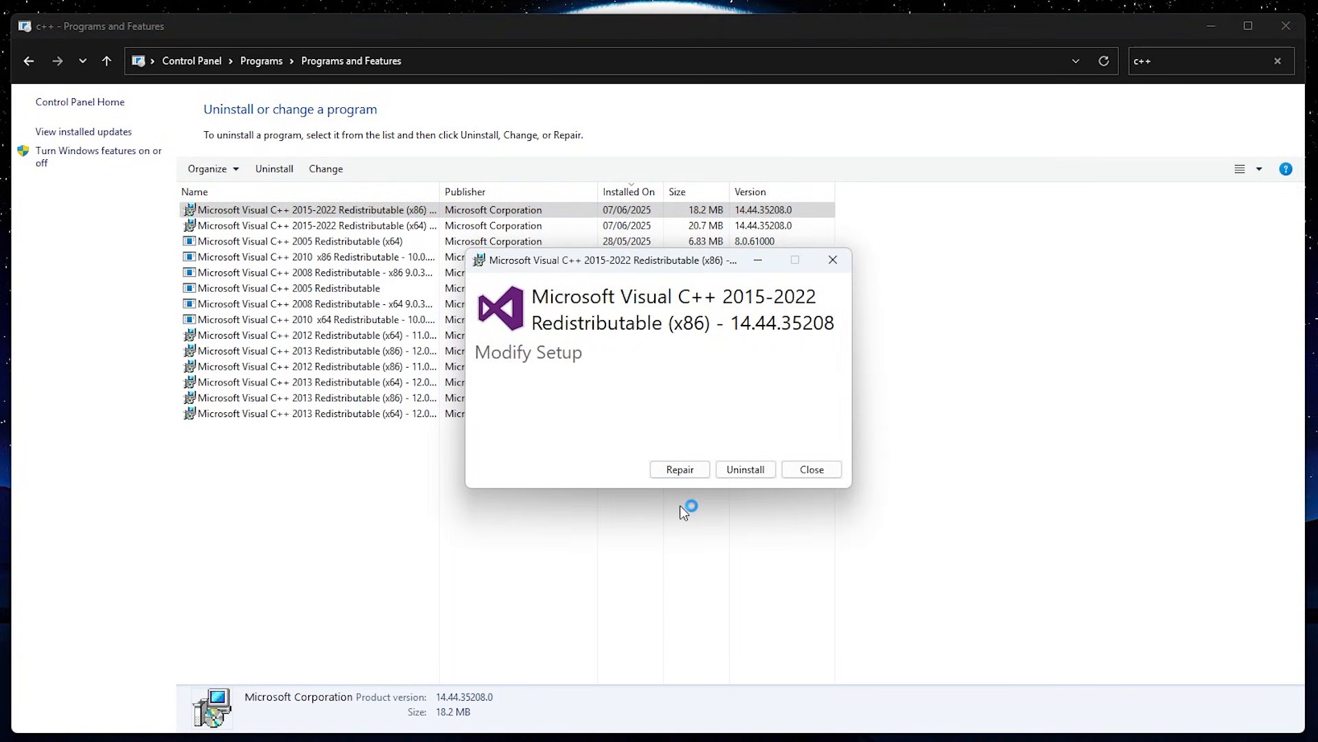
{"action": "left_click", "coordinate": [811, 469]}
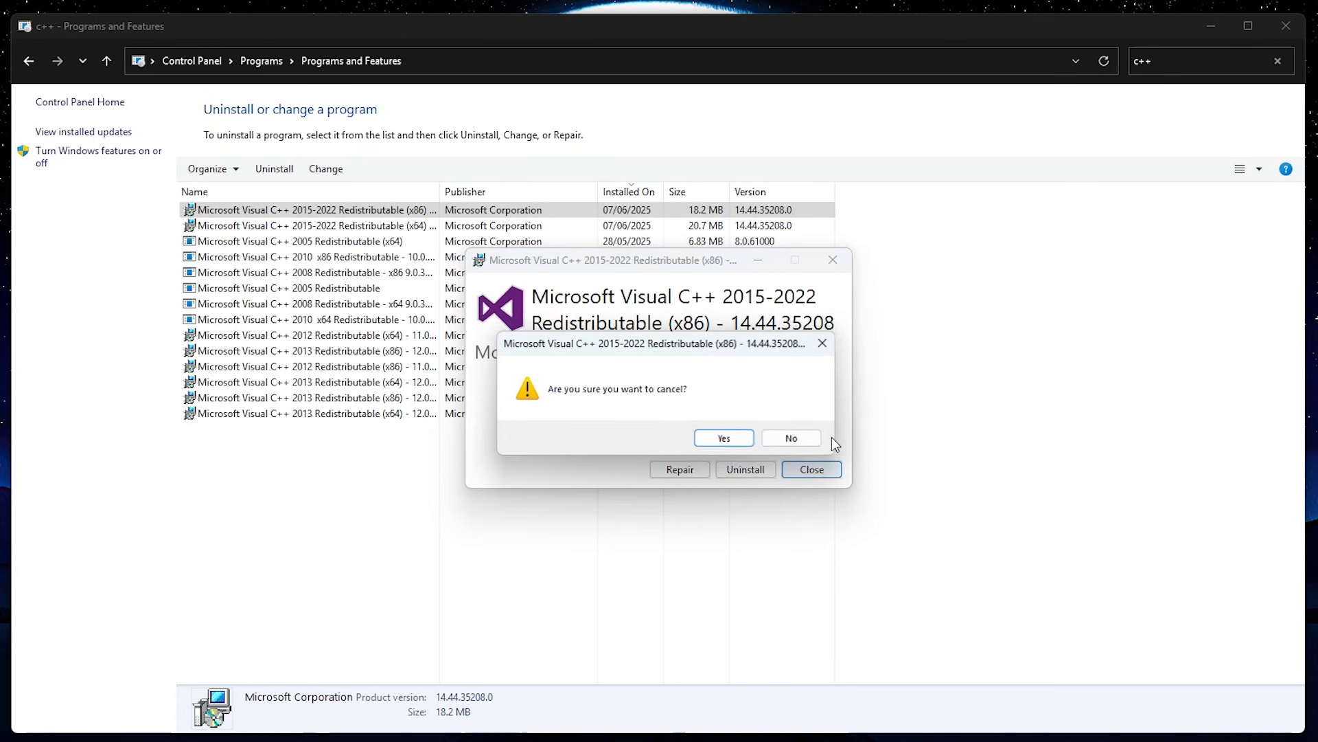
{"action": "left_click", "coordinate": [723, 438]}
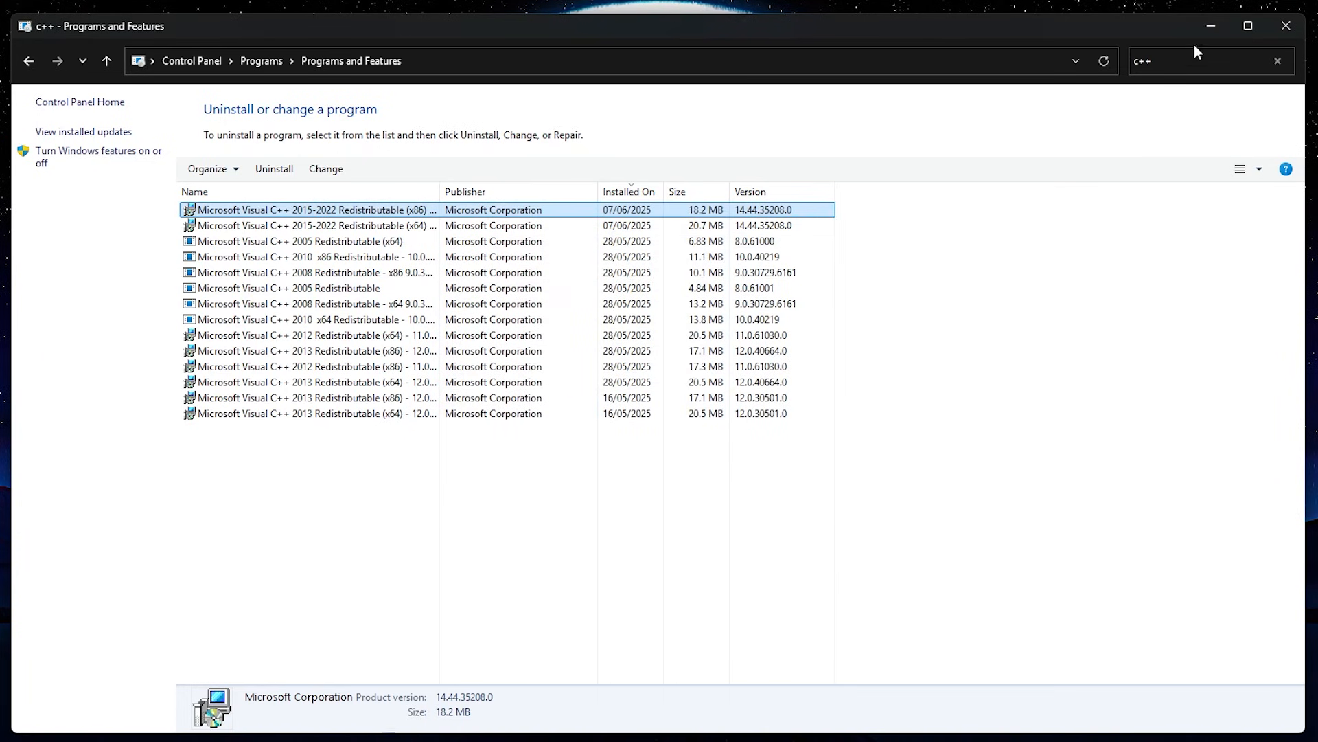